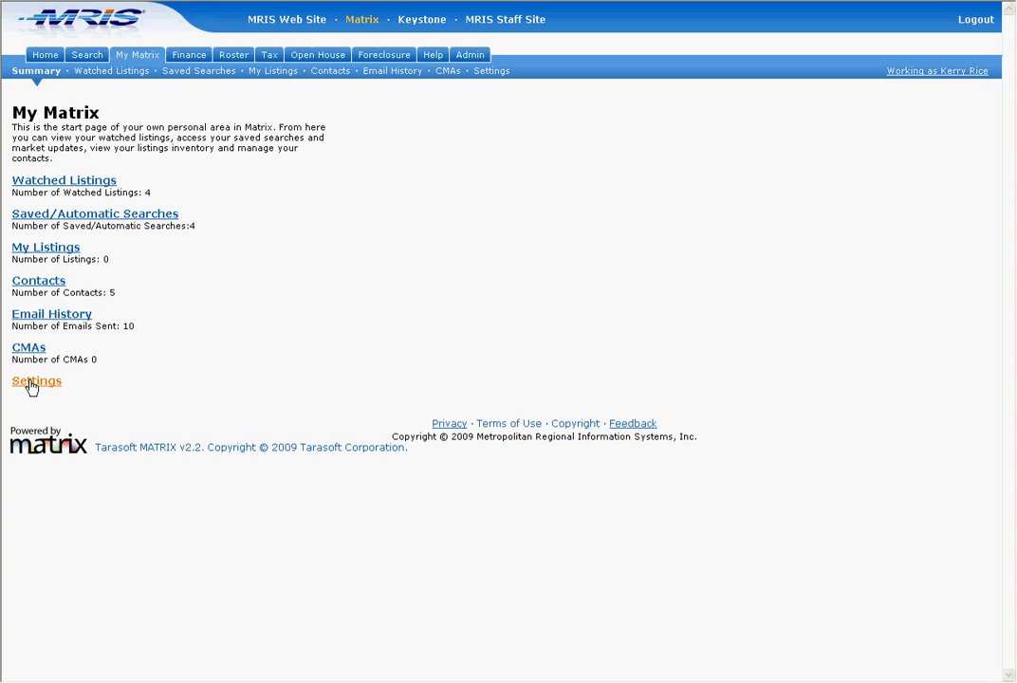
- Open My Settings from My Matrix, showing the Cherry Blossoms header/footer package
click(36, 381)
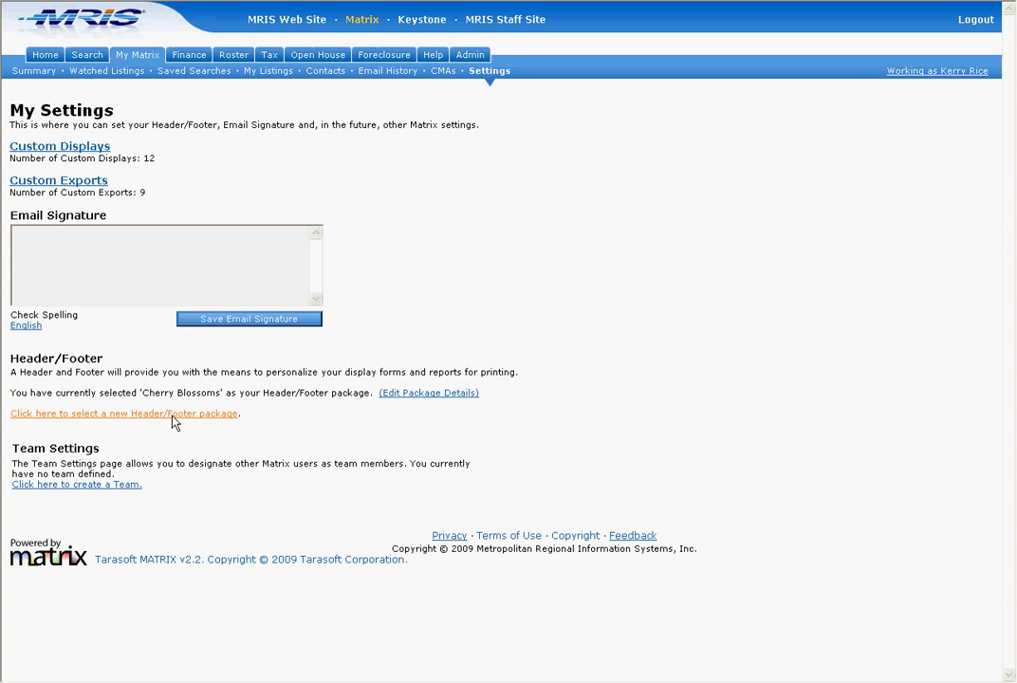
mouse_move(259, 431)
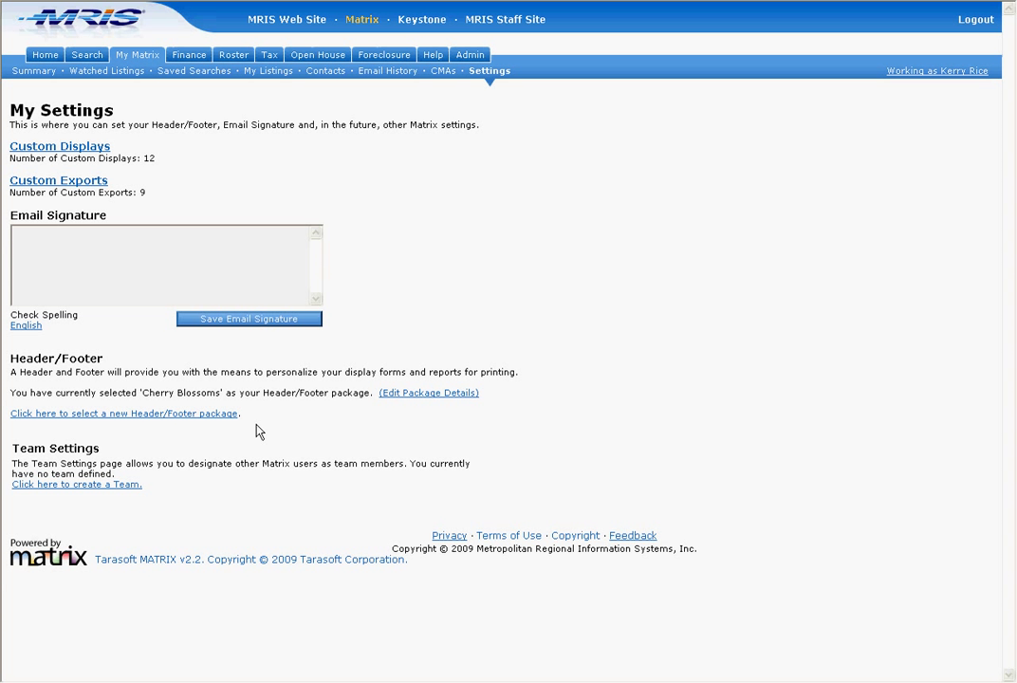
mouse_move(236, 424)
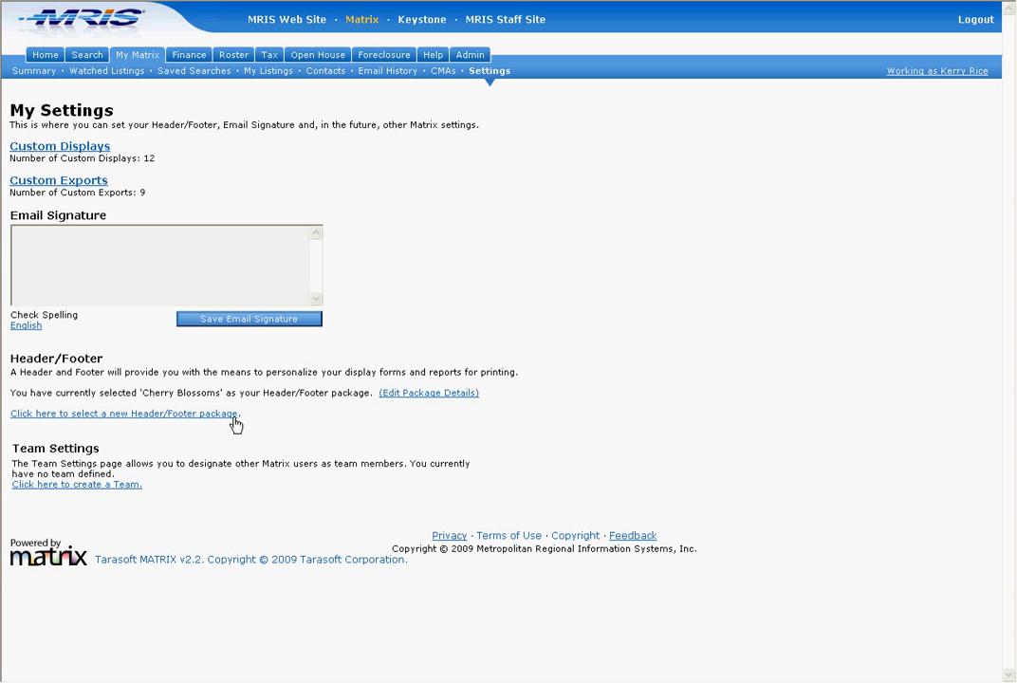
- Open the Available Header/Footer Packages list and scroll to its end
click(123, 414)
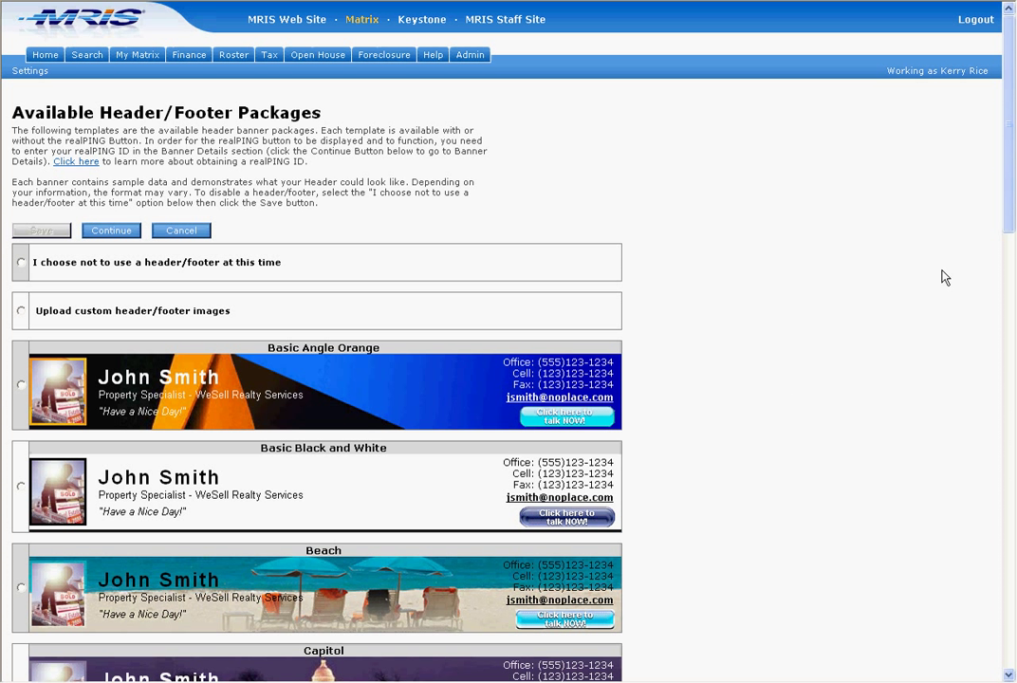
scroll(down, 3)
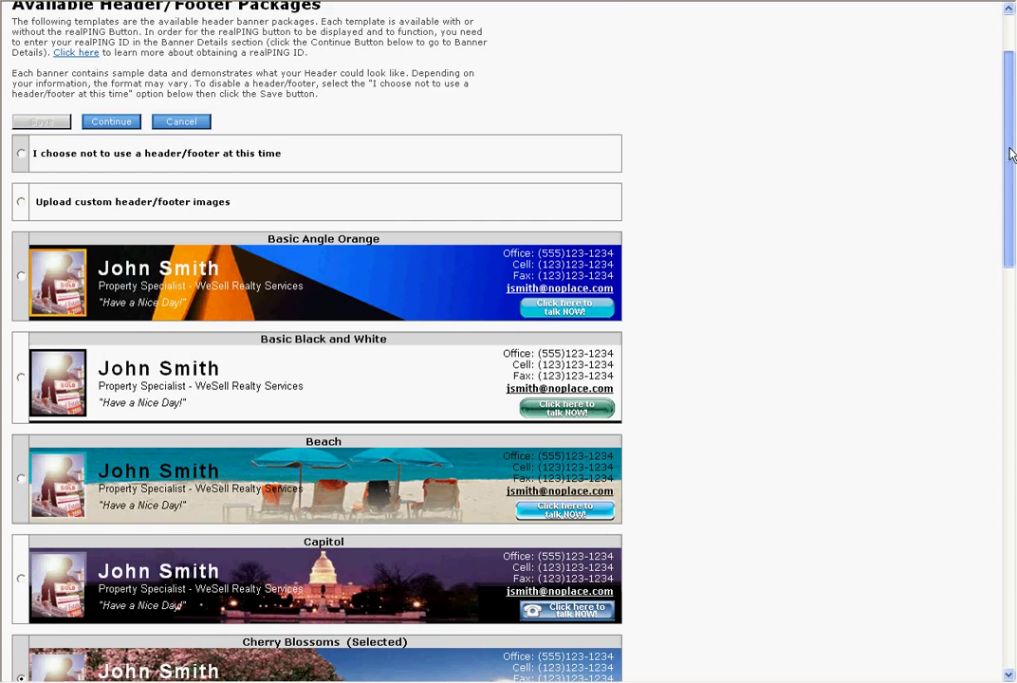
scroll(down, 3)
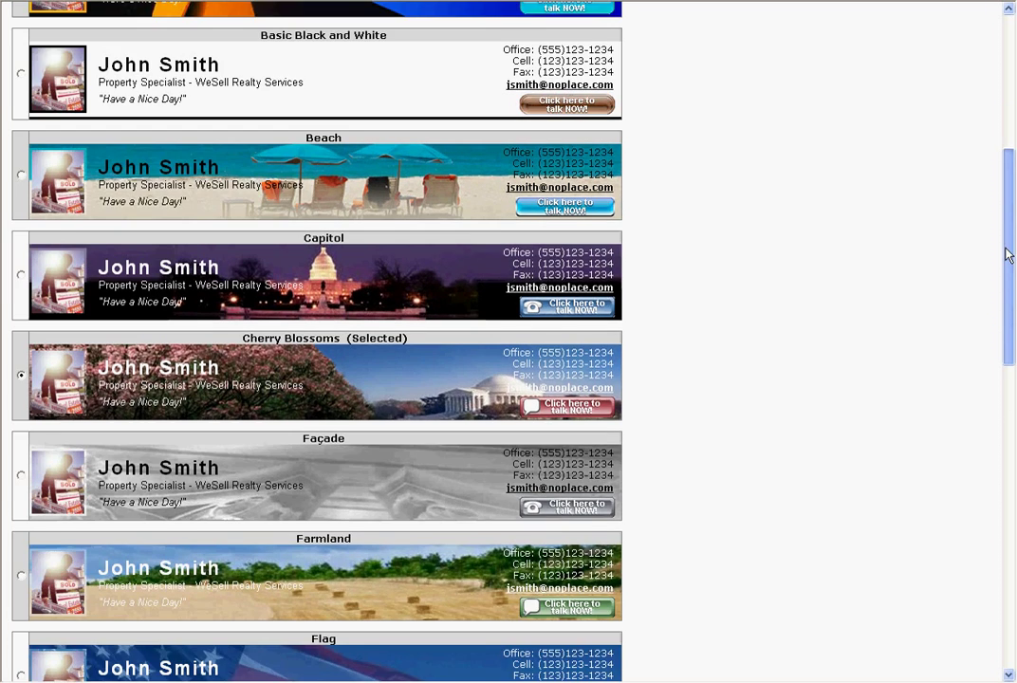
scroll(down, 3)
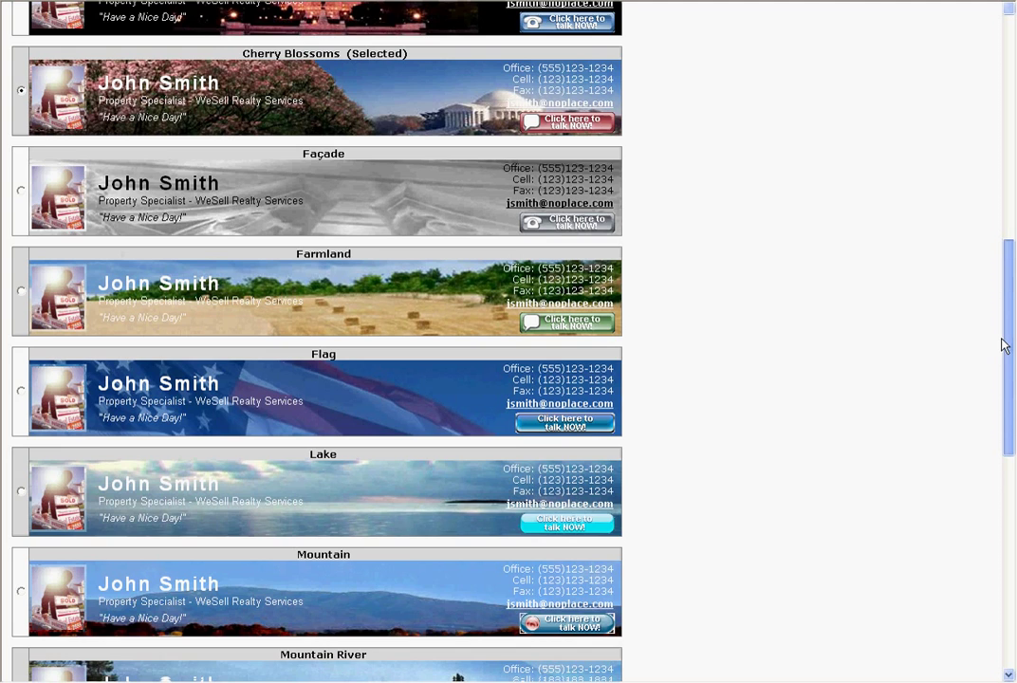
scroll(down, 3)
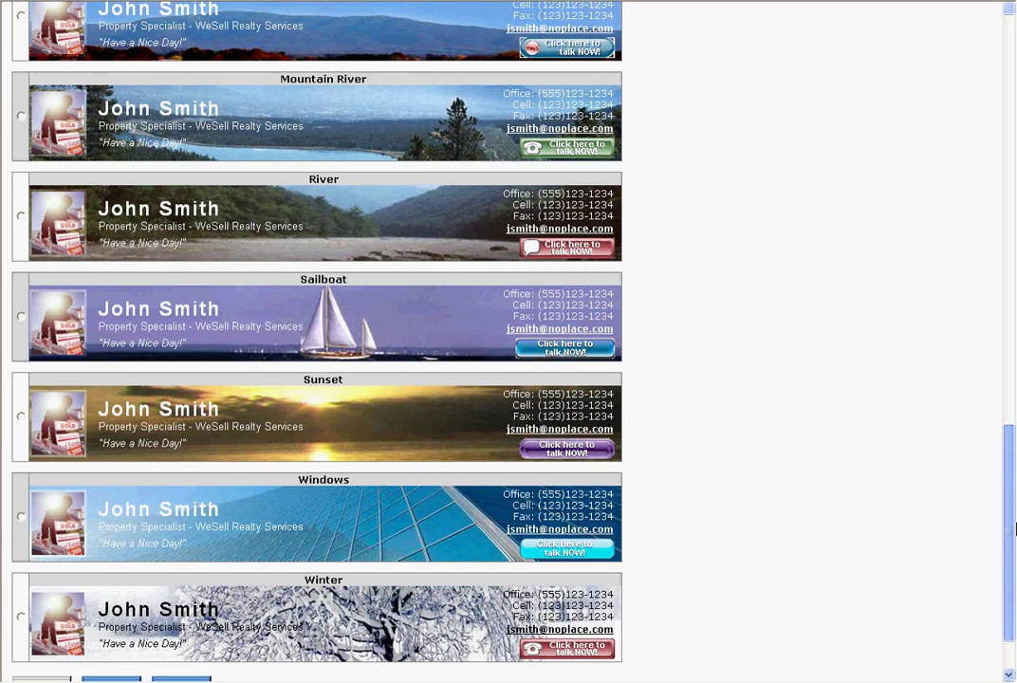
scroll(down, 3)
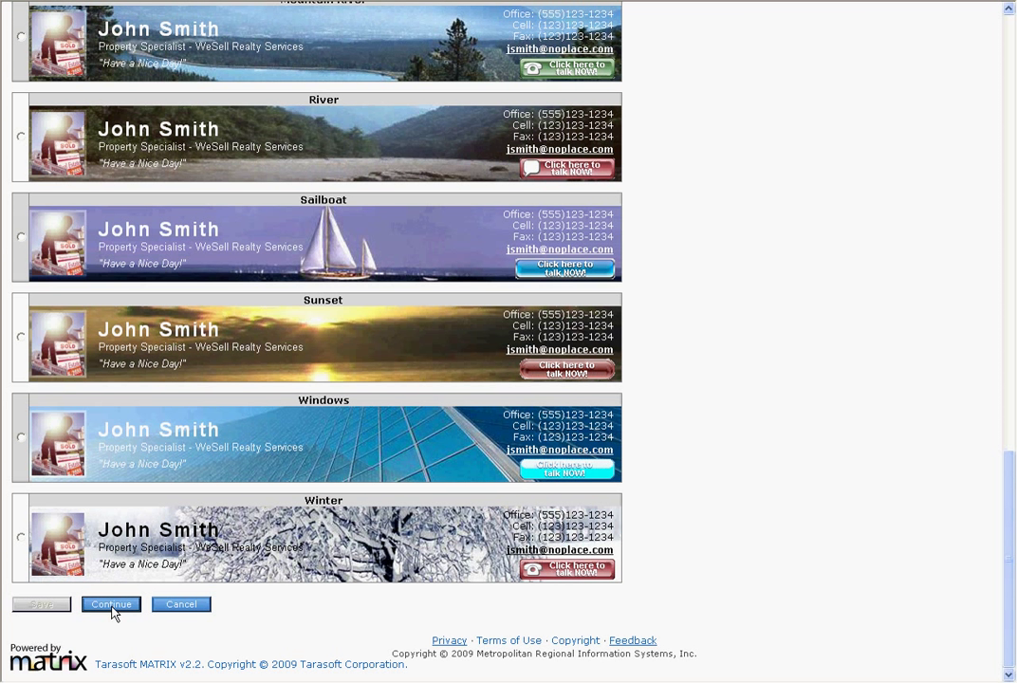
- Continue with Cherry Blossoms and enter realPing ID 18637 in Details
click(110, 605)
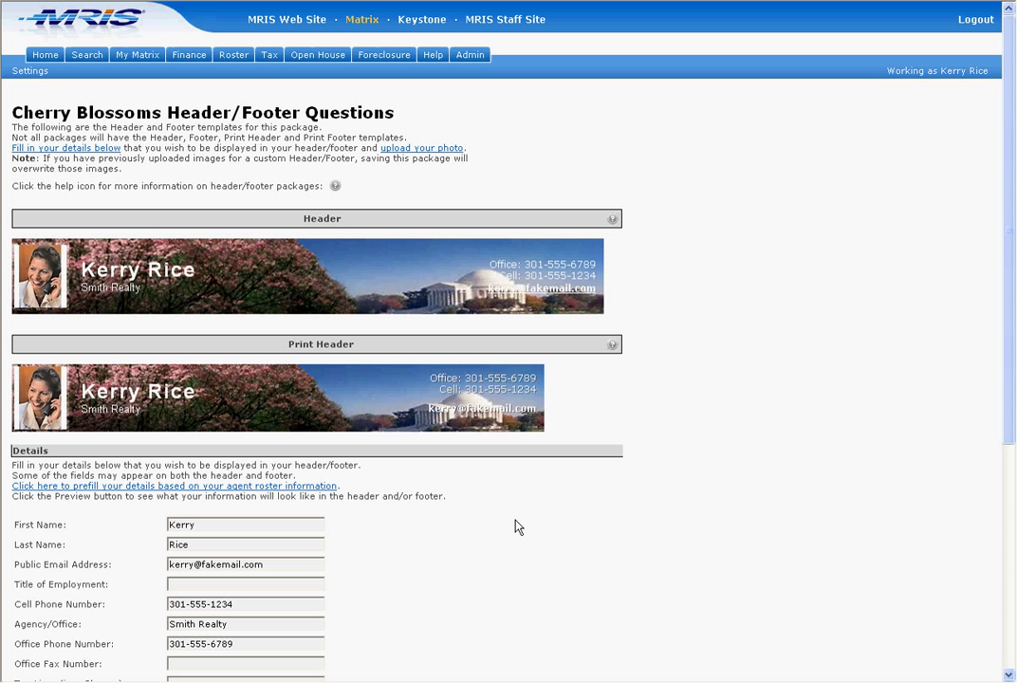
mouse_move(776, 397)
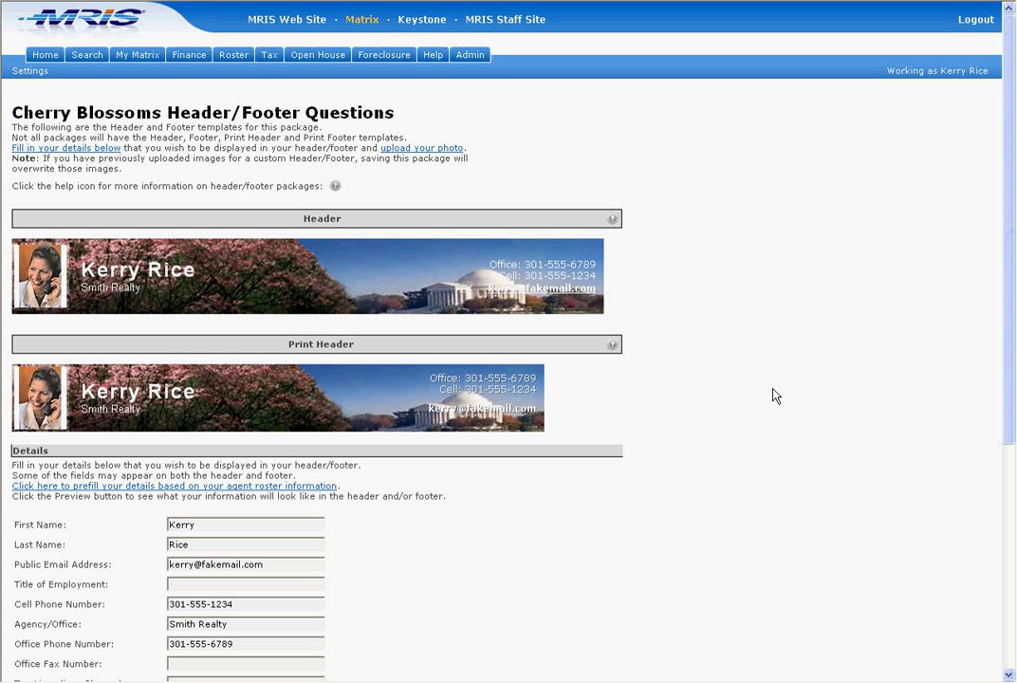
mouse_move(1012, 169)
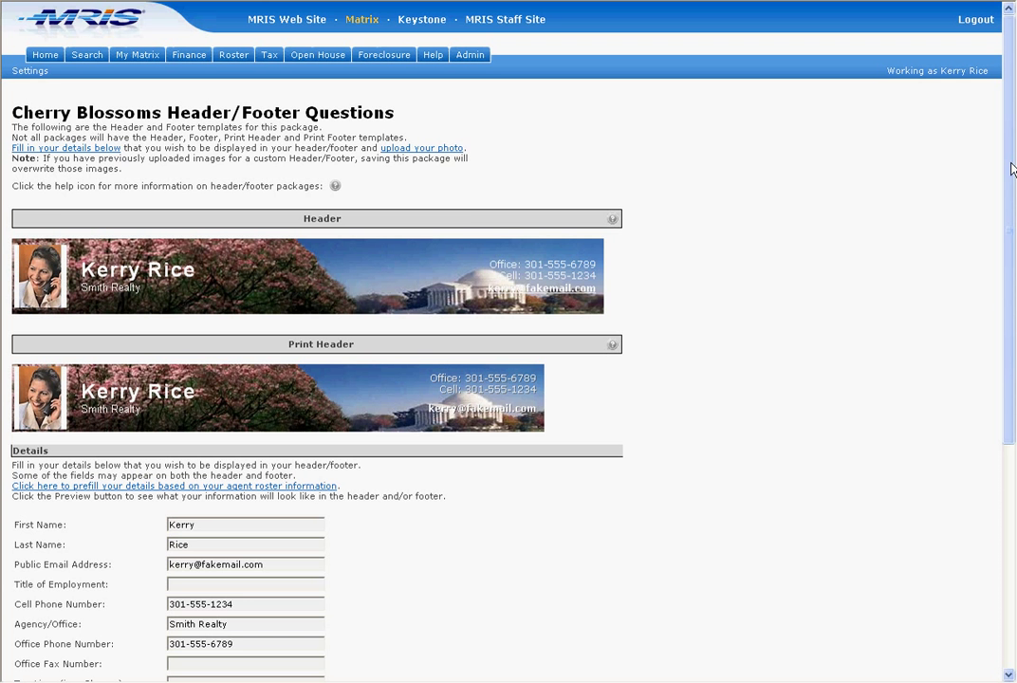
scroll(down, 3)
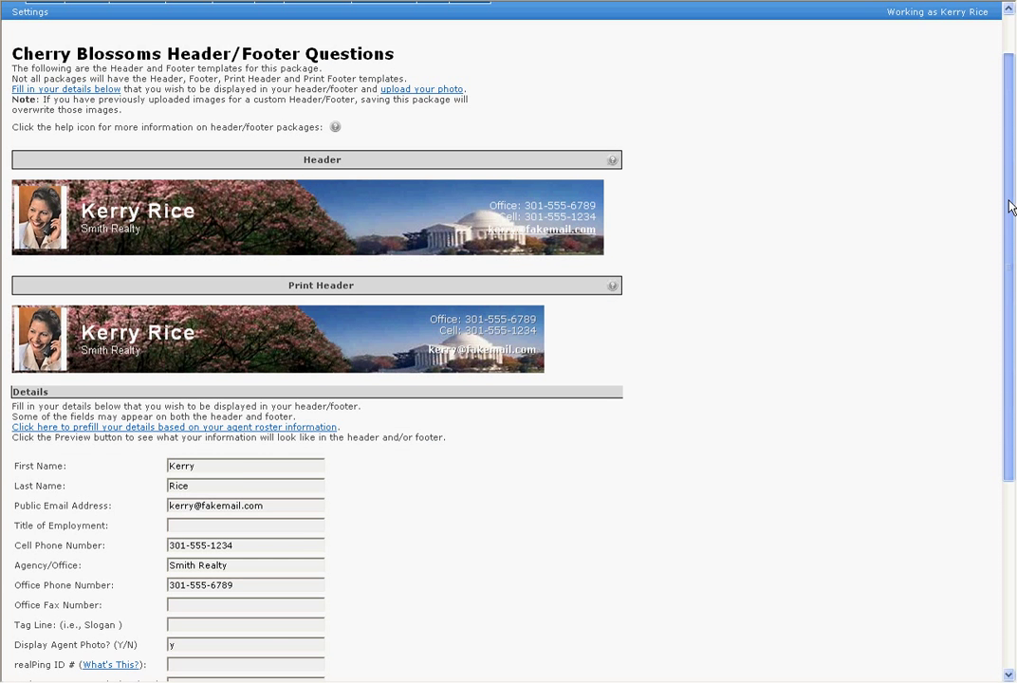
scroll(down, 3)
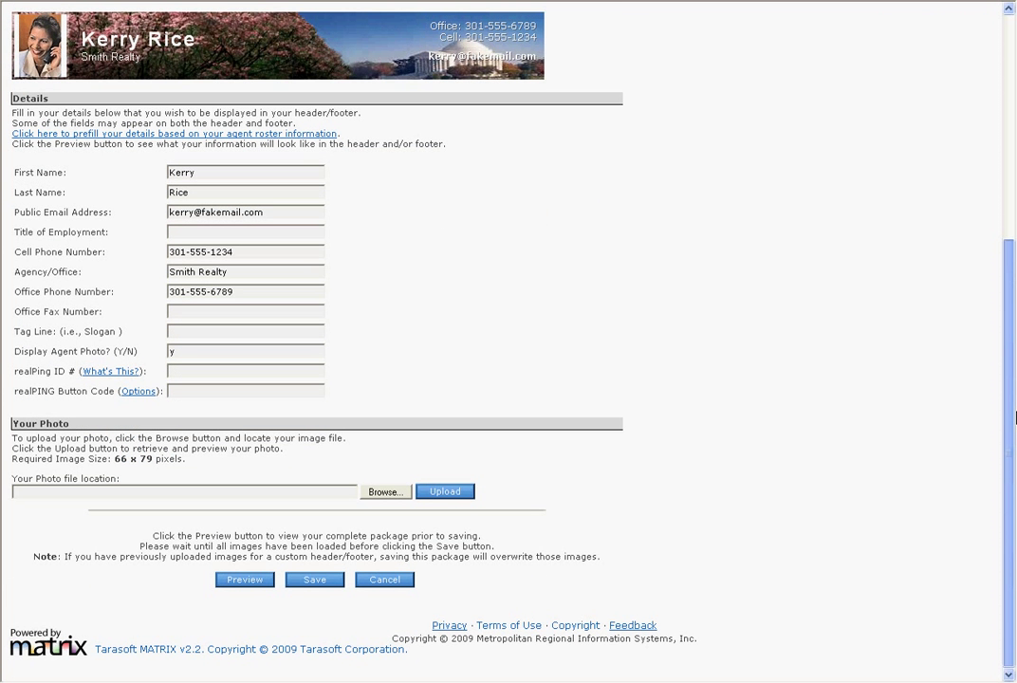
click(243, 579)
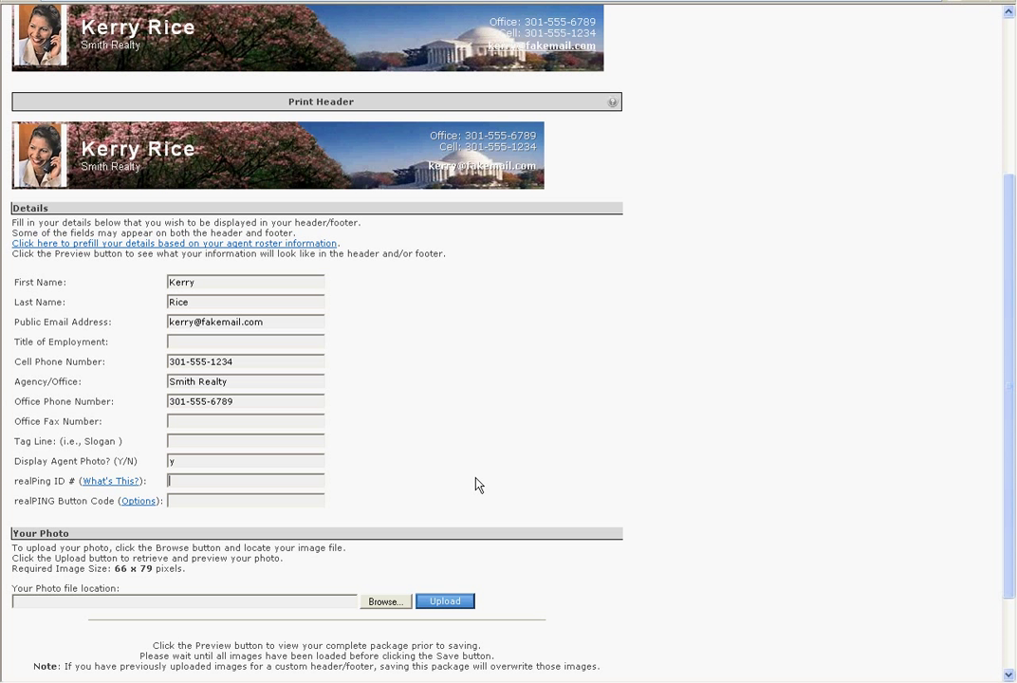
text(18637)
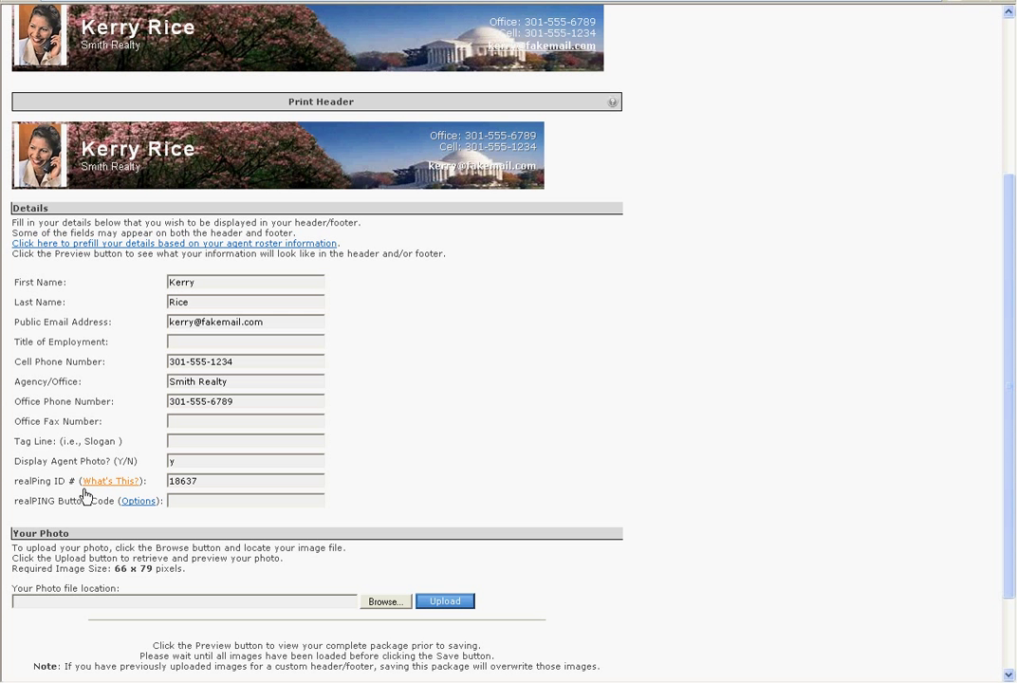
click(108, 482)
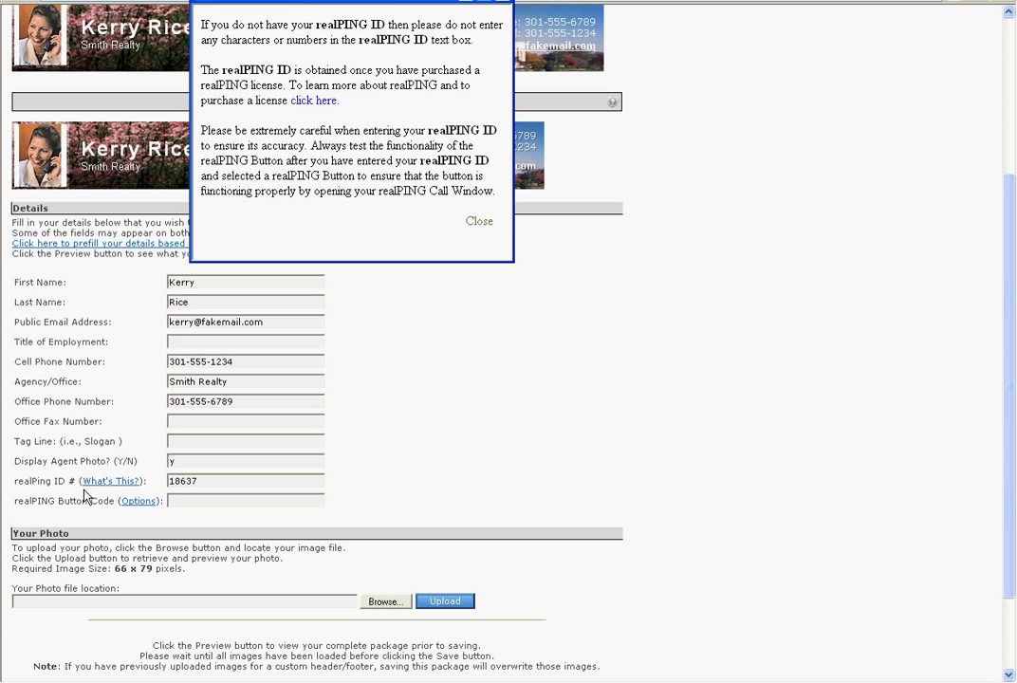
mouse_move(455, 307)
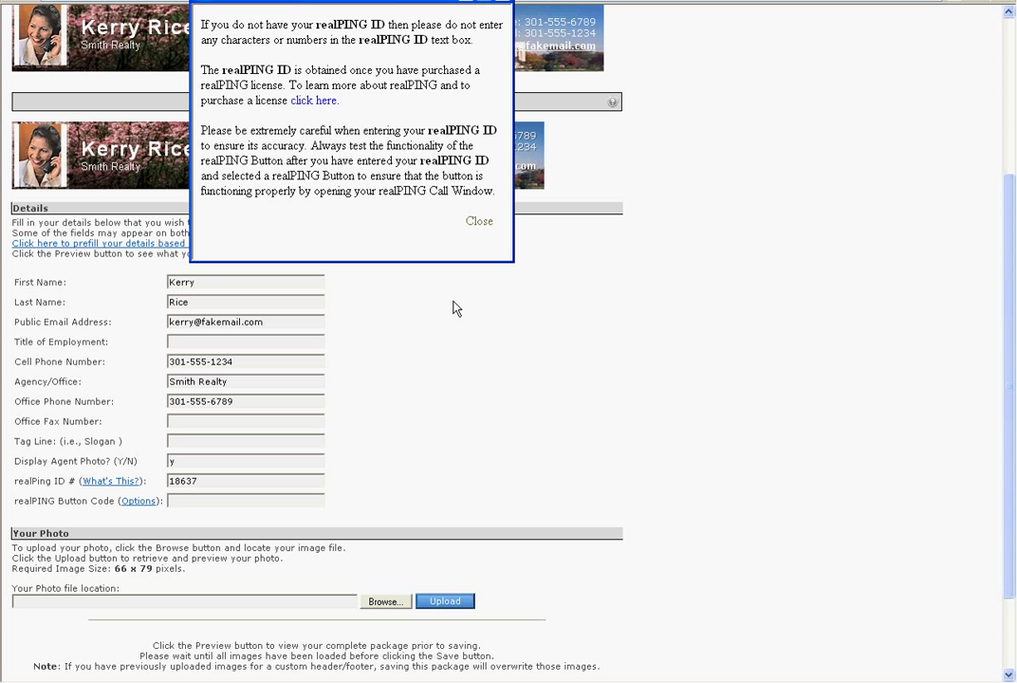
click(479, 222)
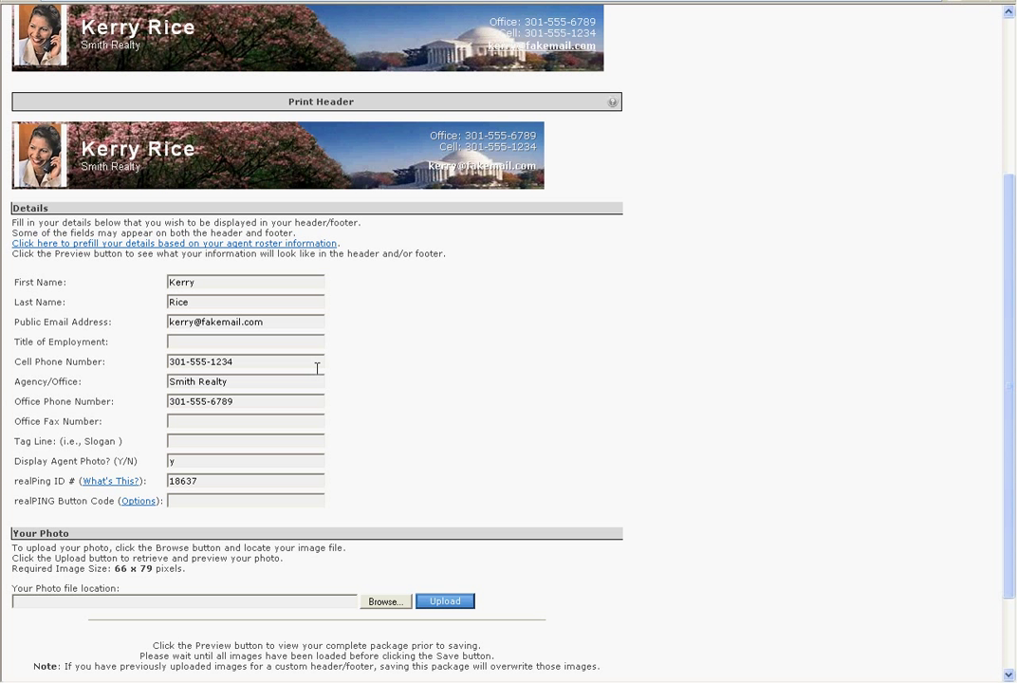
mouse_move(140, 529)
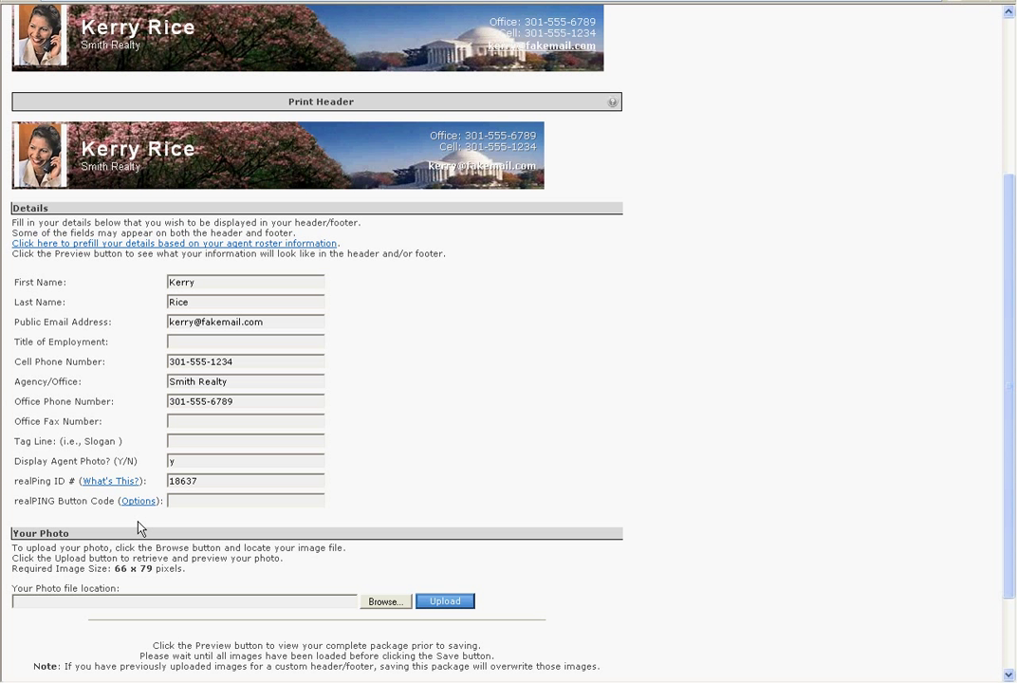
mouse_move(138, 512)
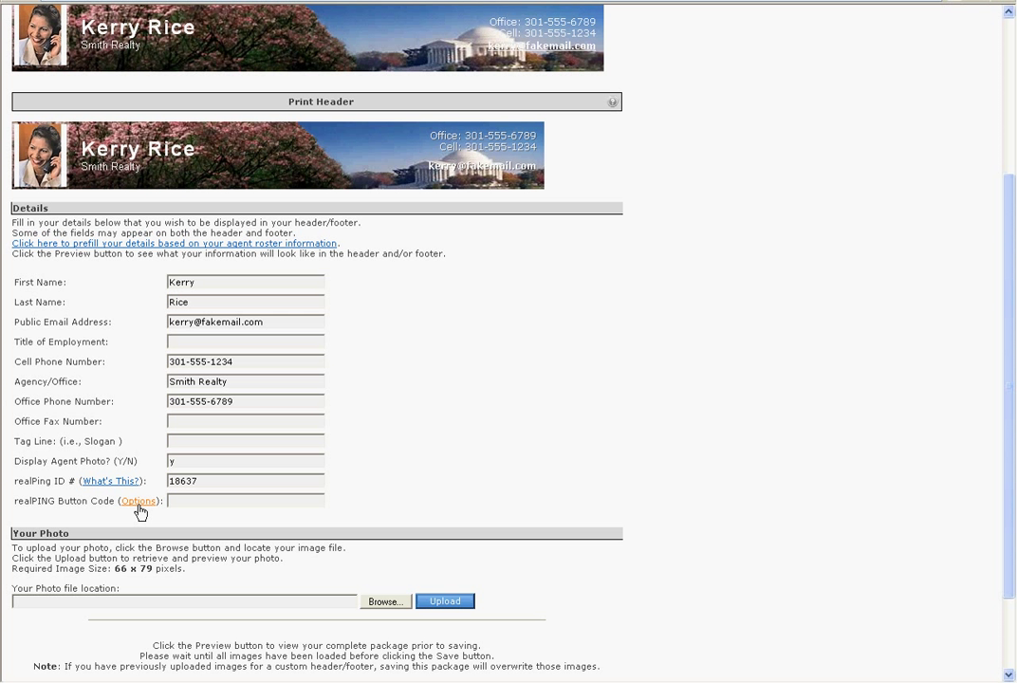
- View the realPING button options and enter the button code 'c'
click(138, 501)
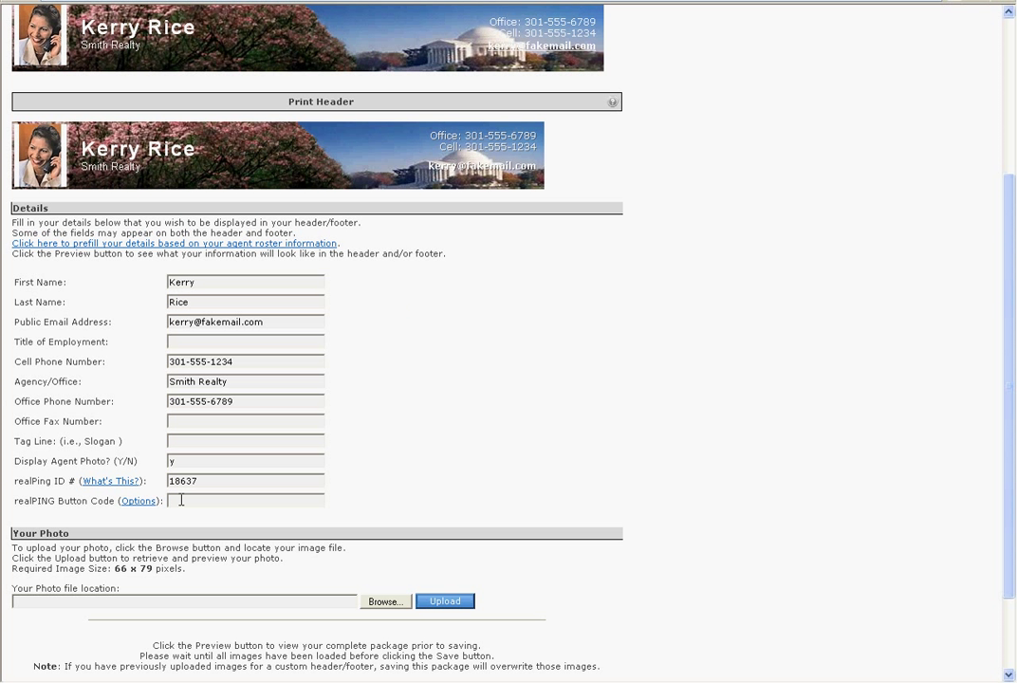
text(c)
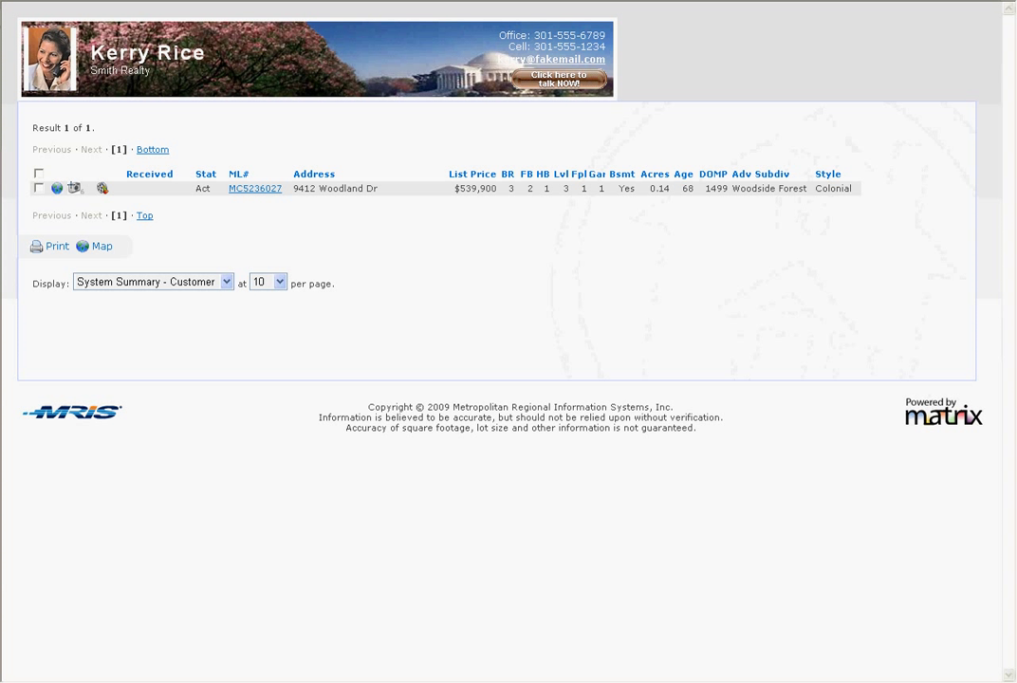
mouse_move(663, 79)
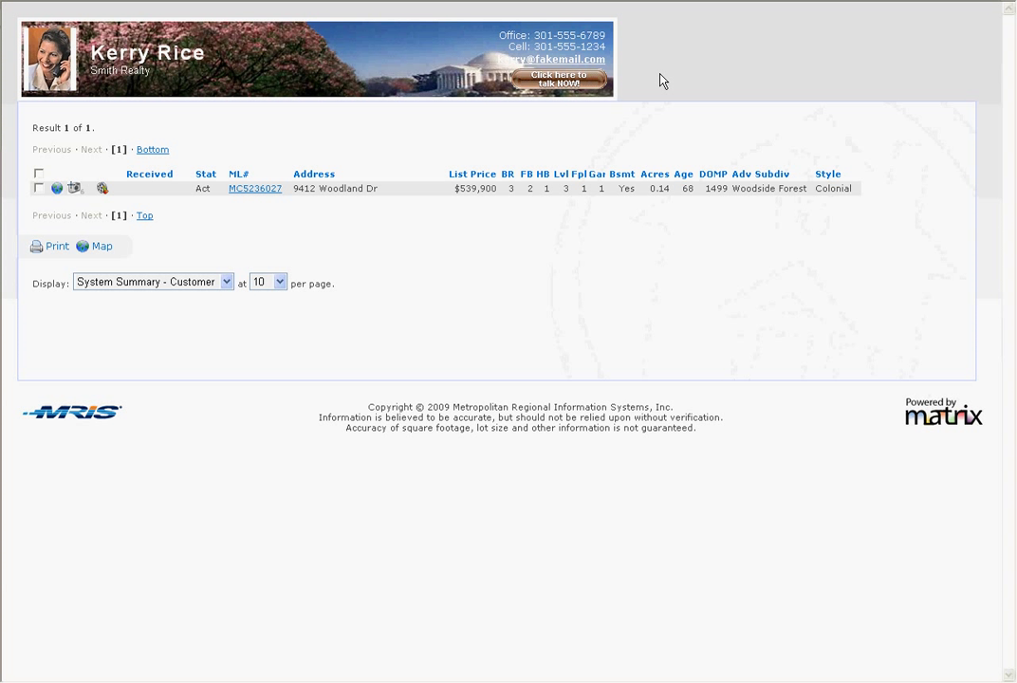
click(558, 79)
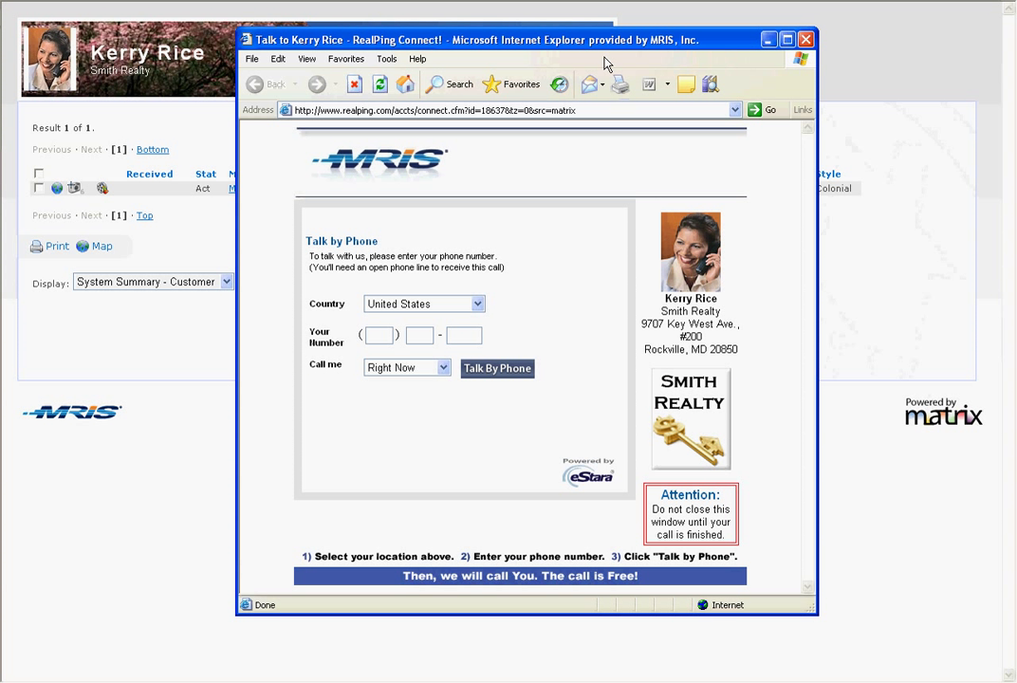
click(380, 335)
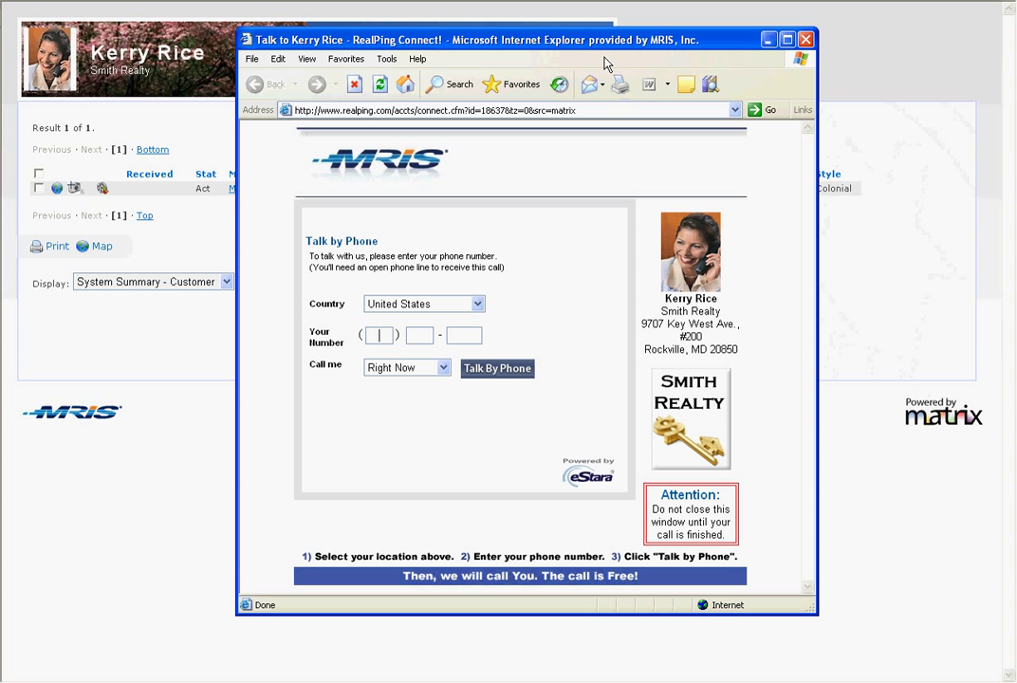
click(381, 335)
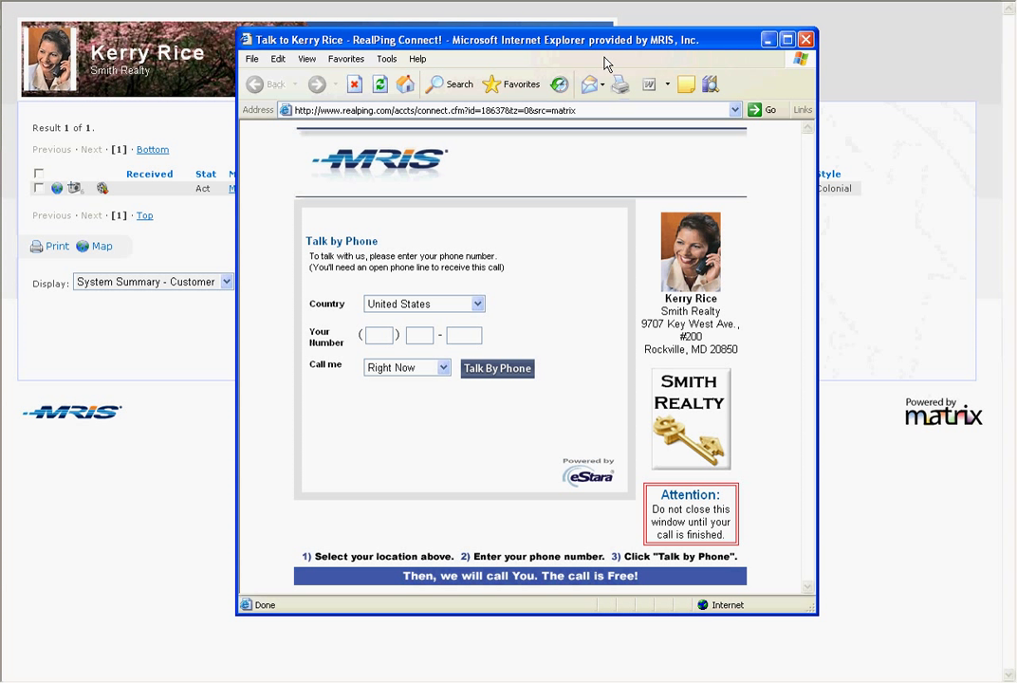
click(380, 335)
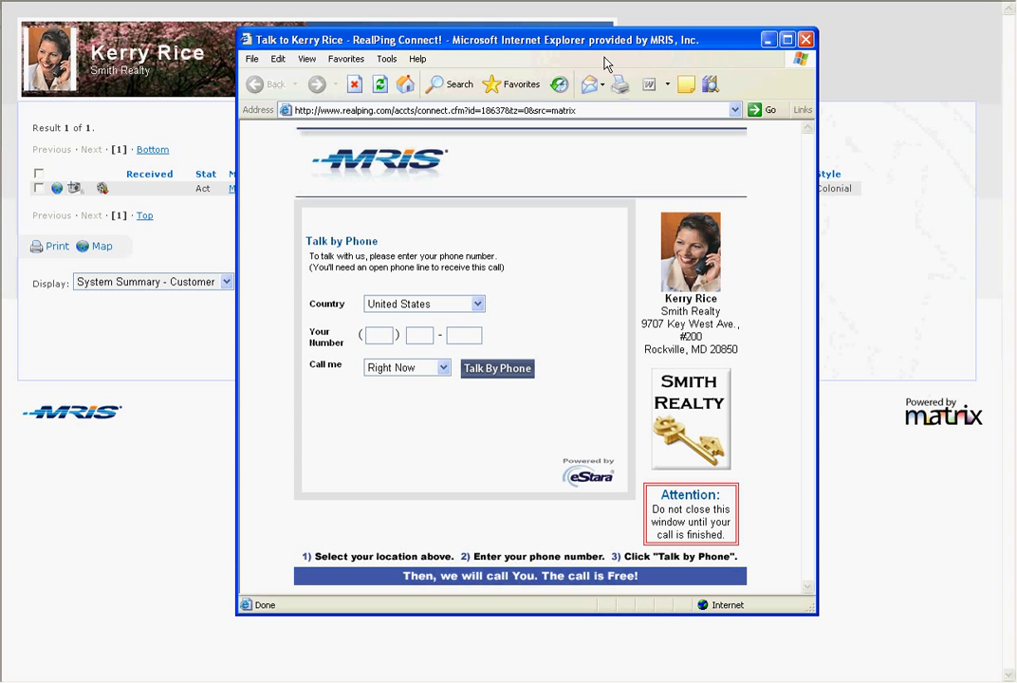
click(380, 335)
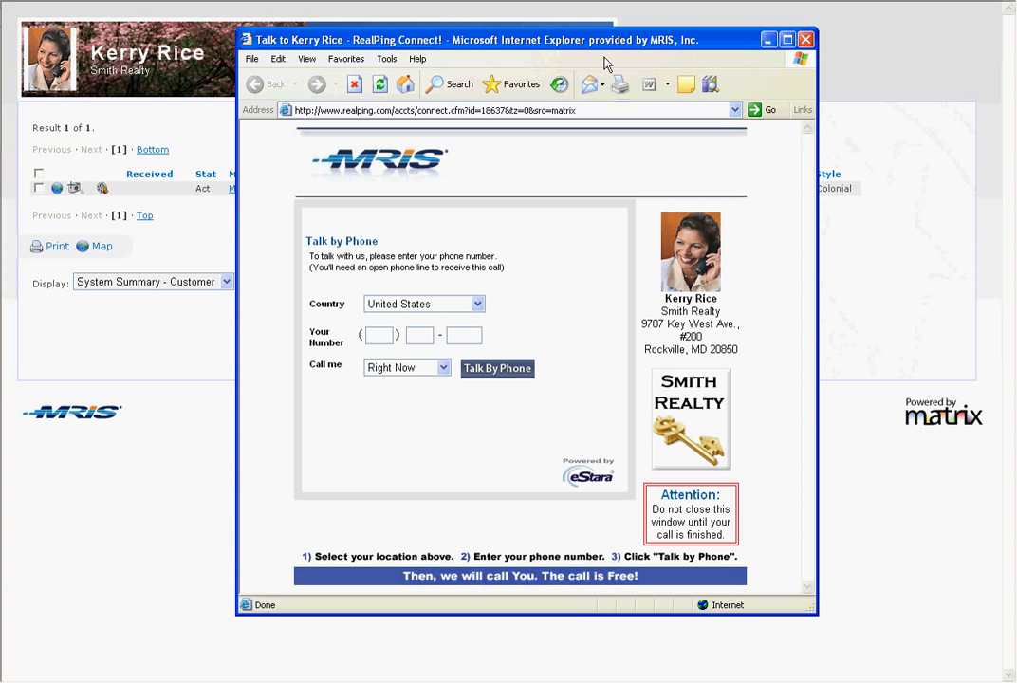
click(381, 335)
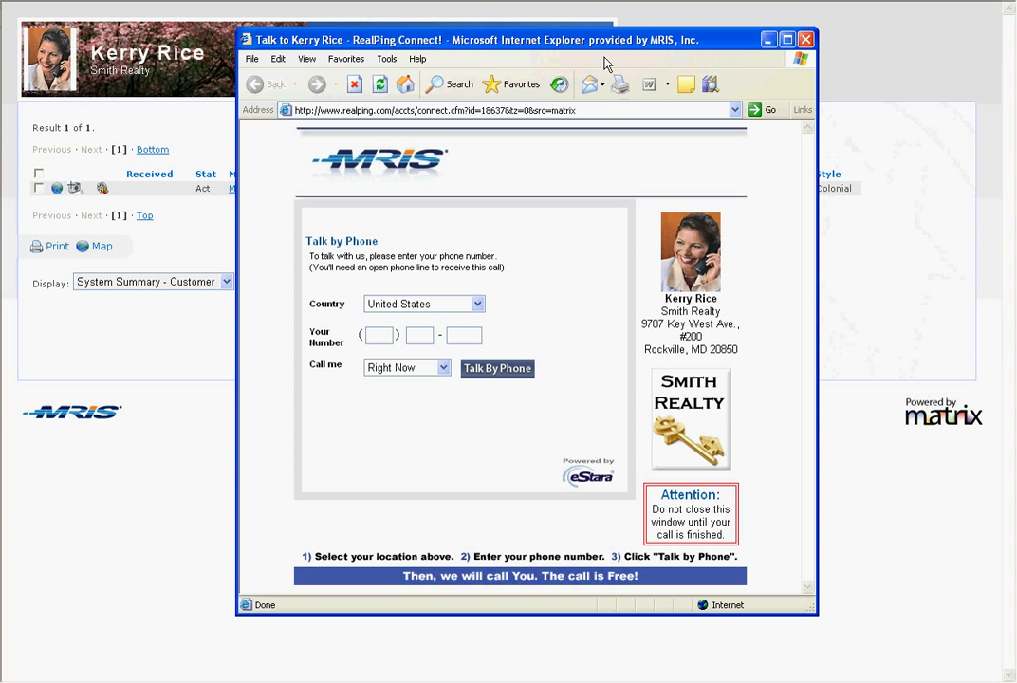
click(380, 336)
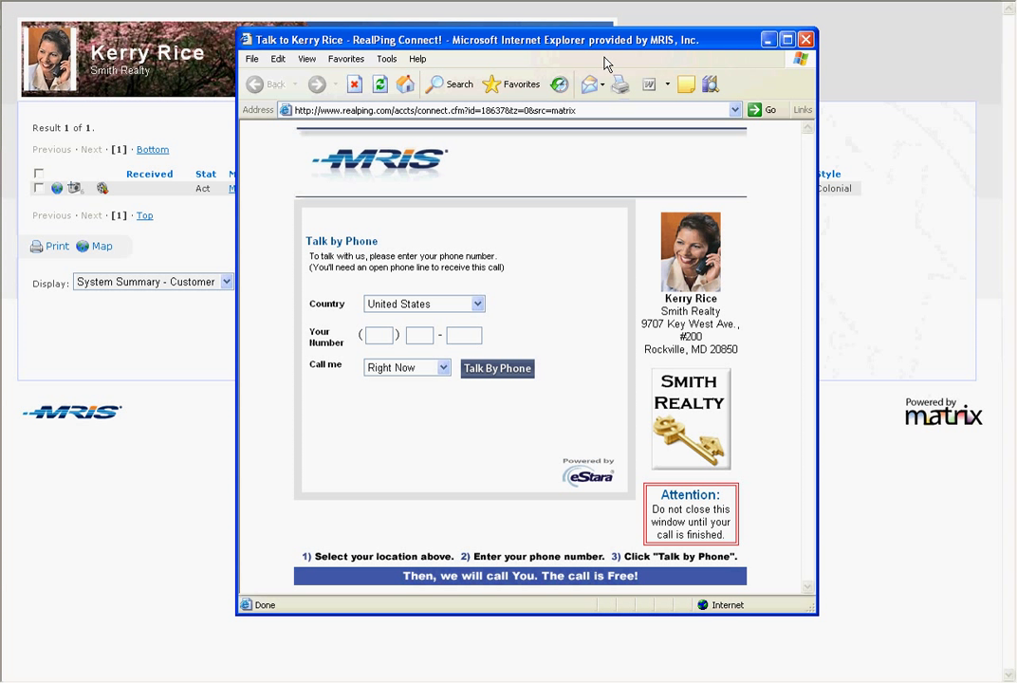
click(380, 335)
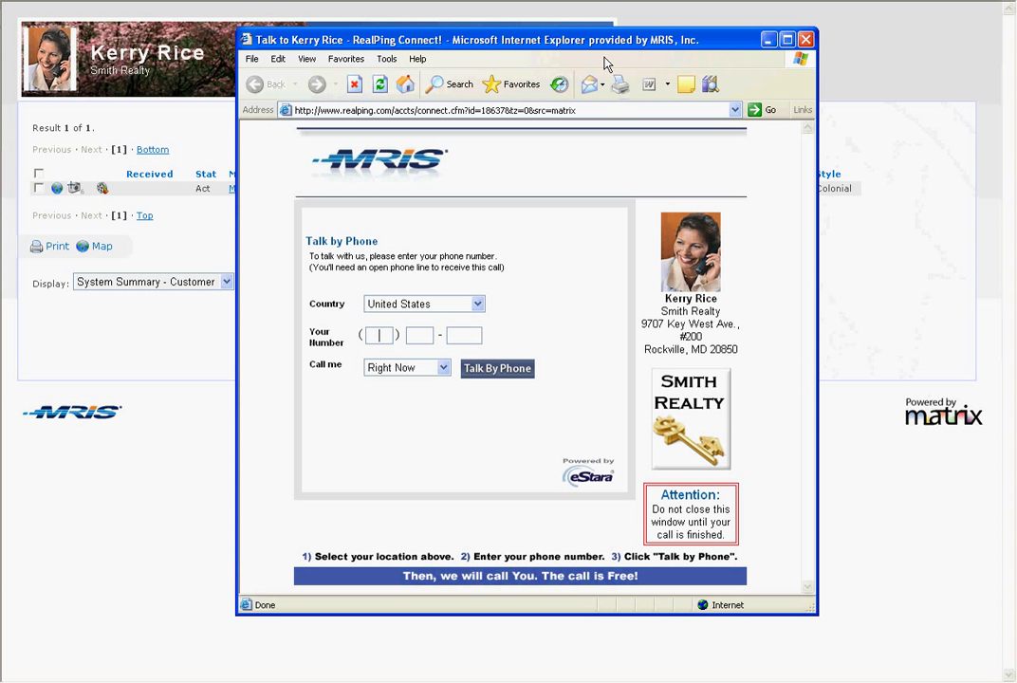
click(806, 38)
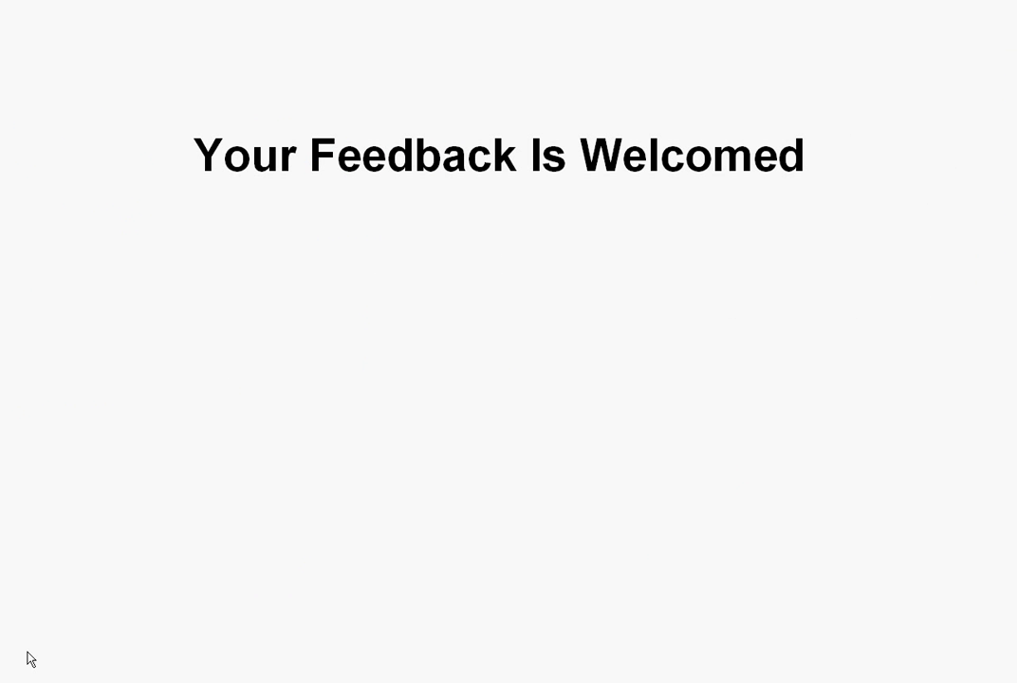